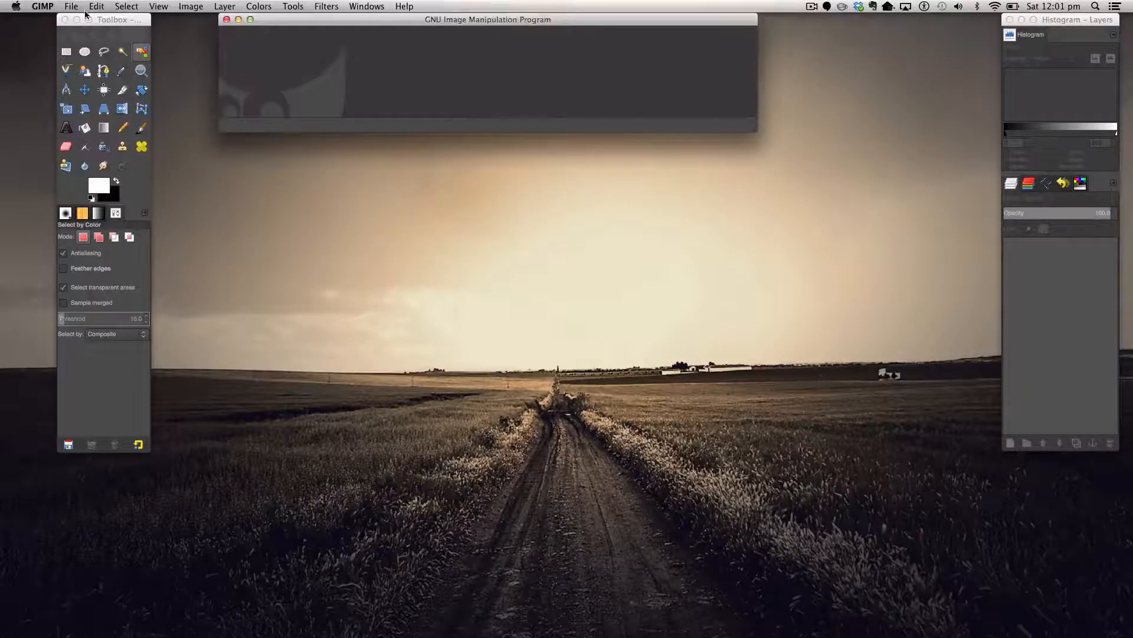
Open Radish.jpg from the Desktop folder via the Open Image dialog.
click(71, 6)
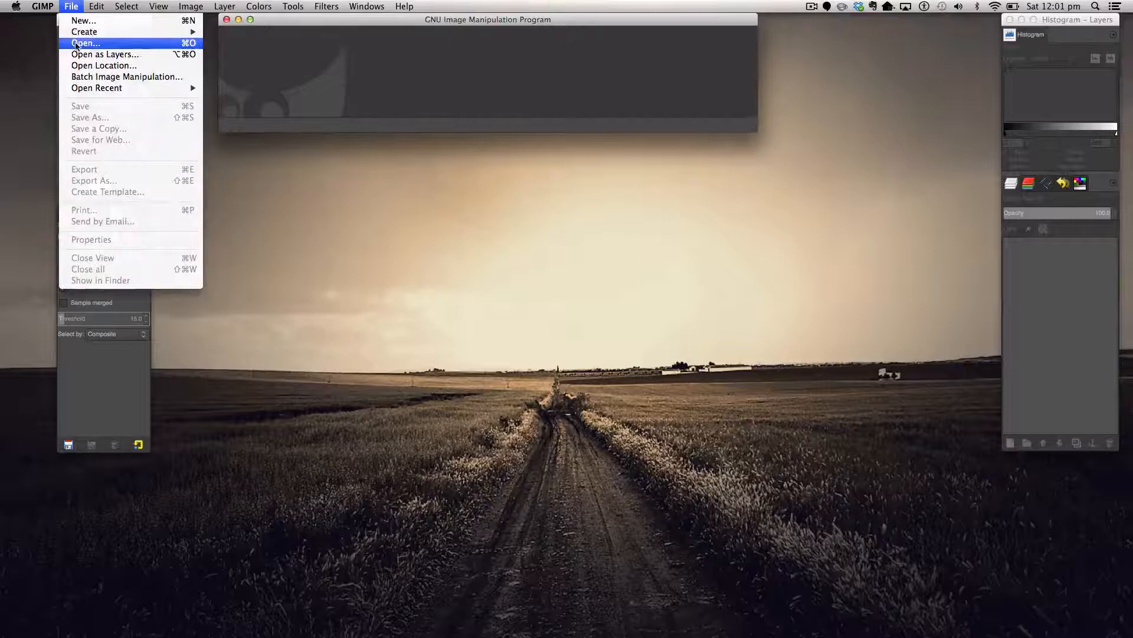
click(85, 42)
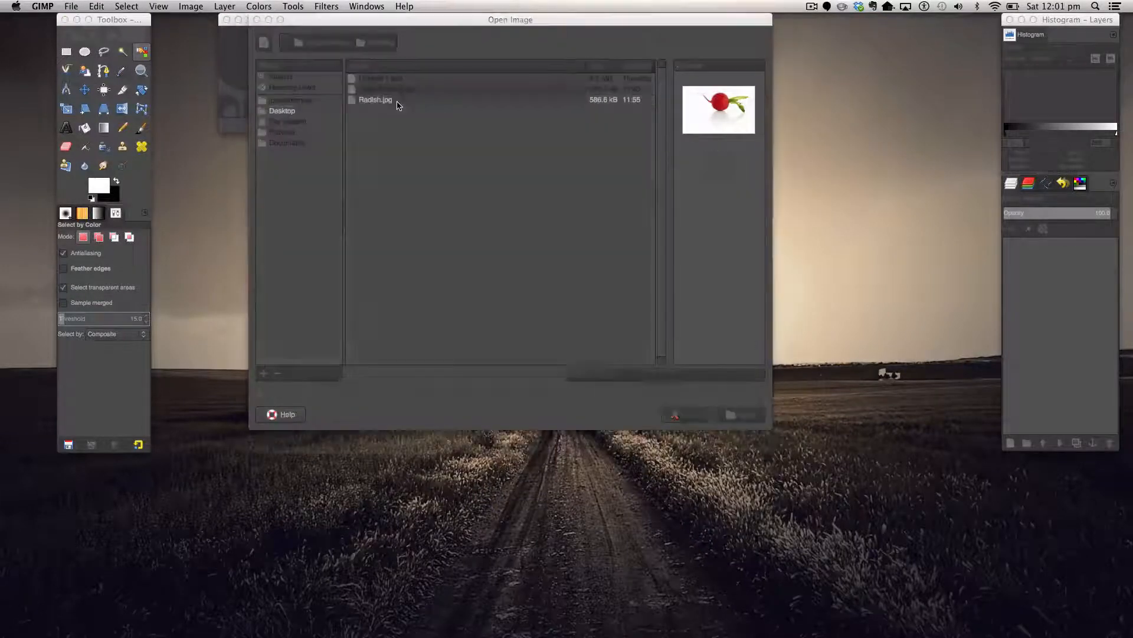
double_click(376, 99)
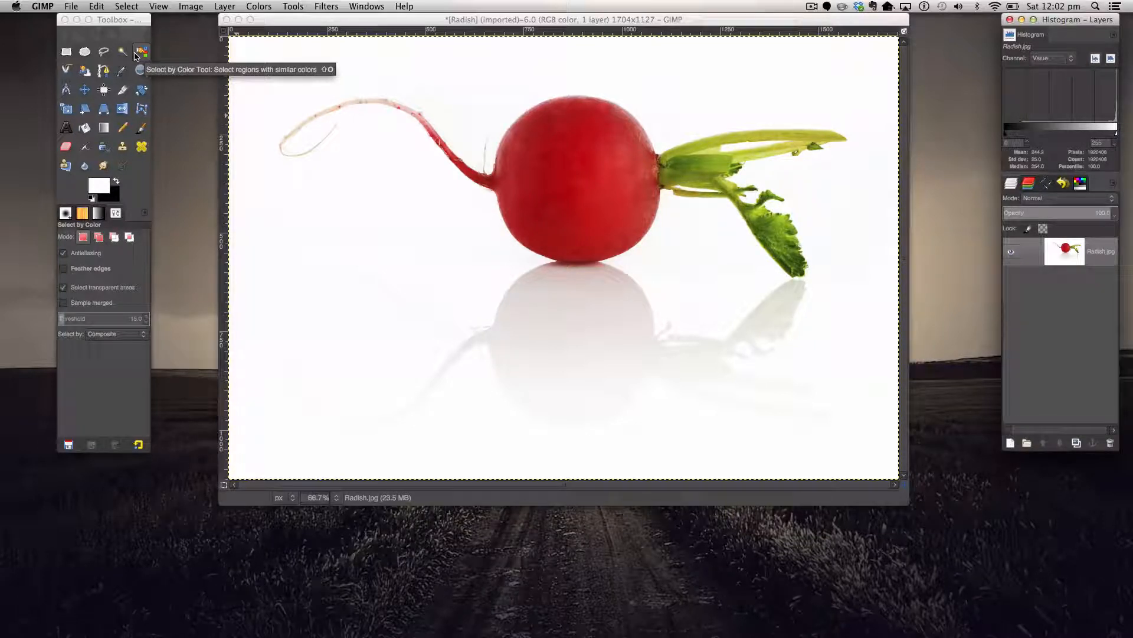
Activate the Fuzzy Select tool over the radish photo.
click(553, 150)
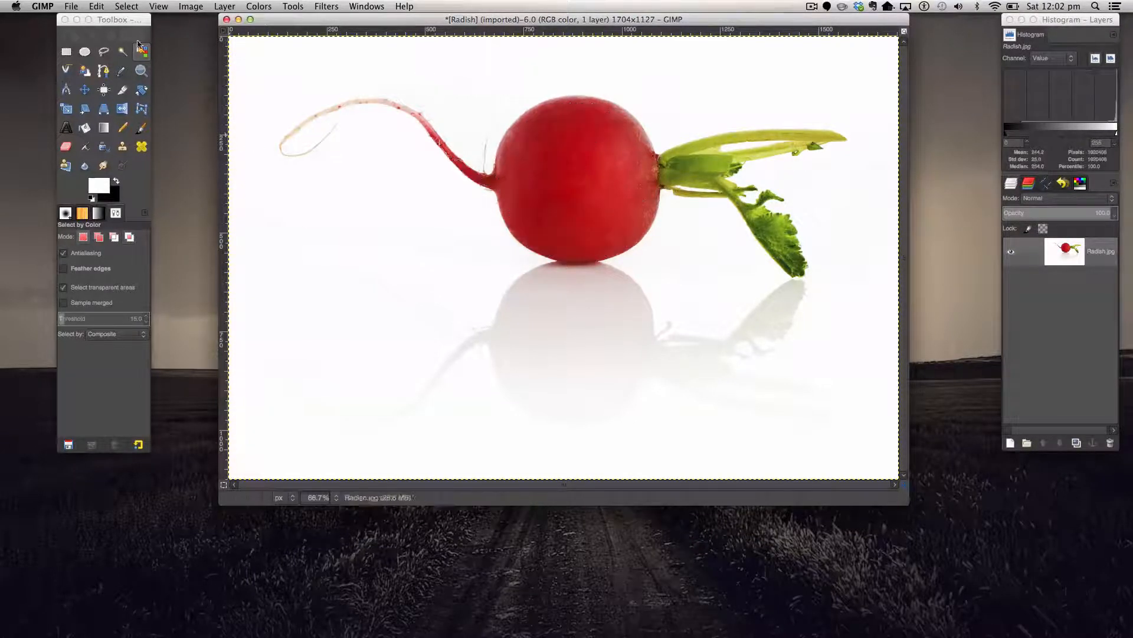
click(122, 51)
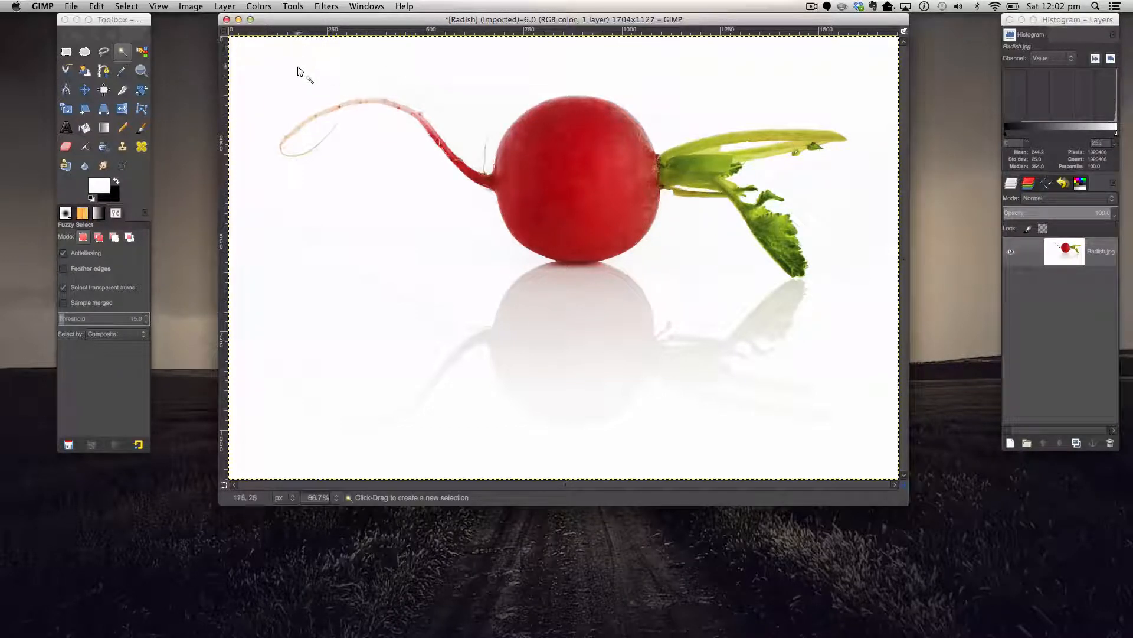
Select the white background around the radish with Fuzzy Select.
click(521, 106)
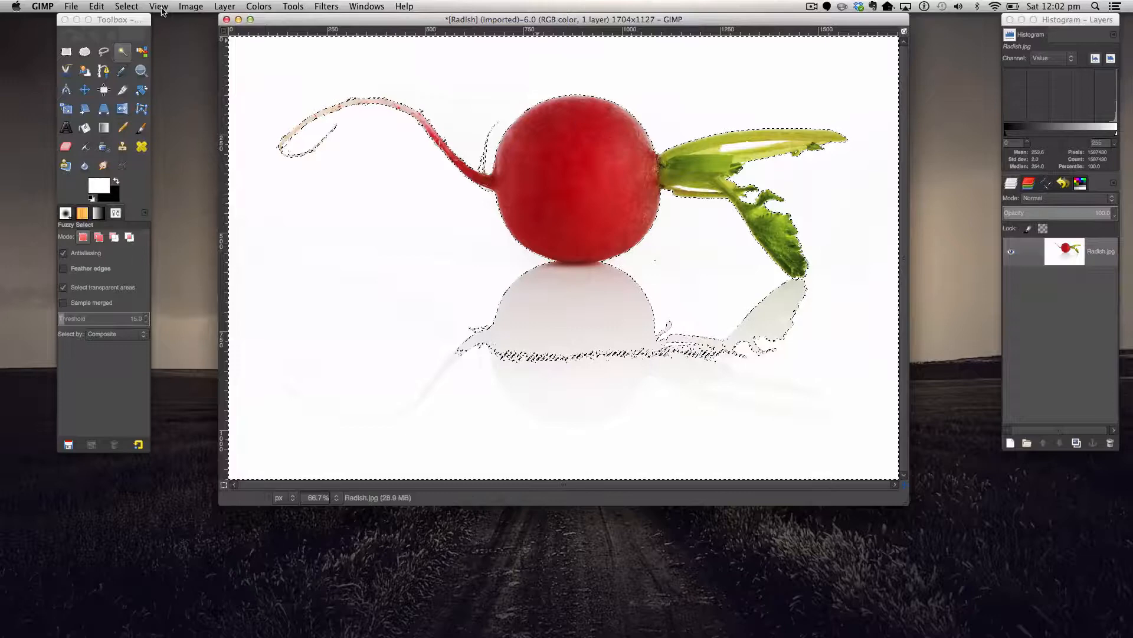
click(96, 7)
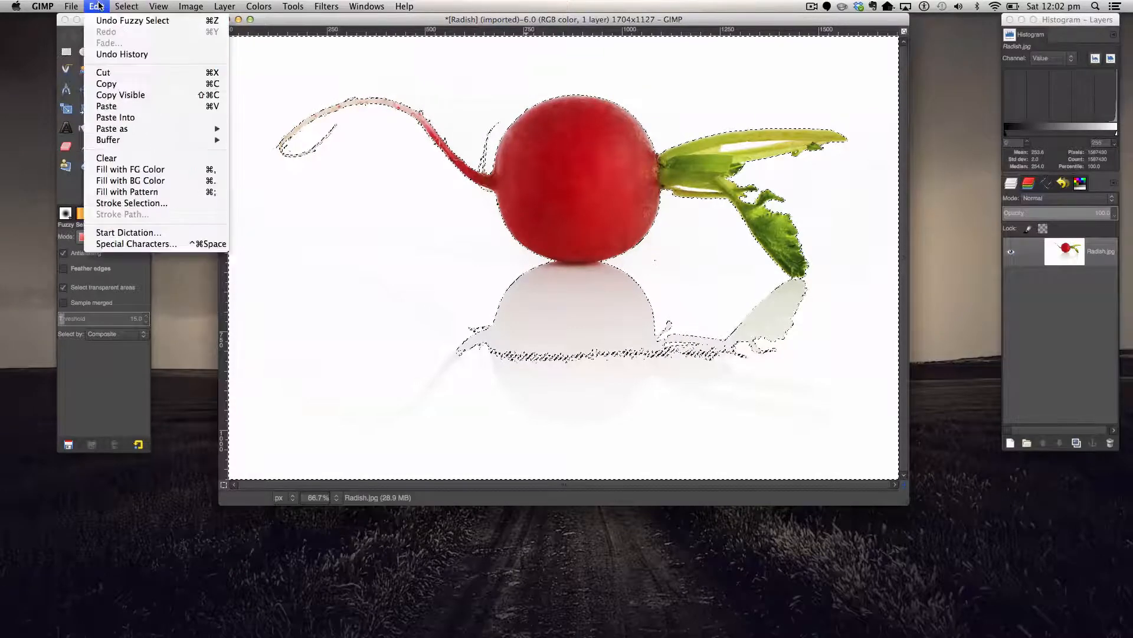
click(126, 7)
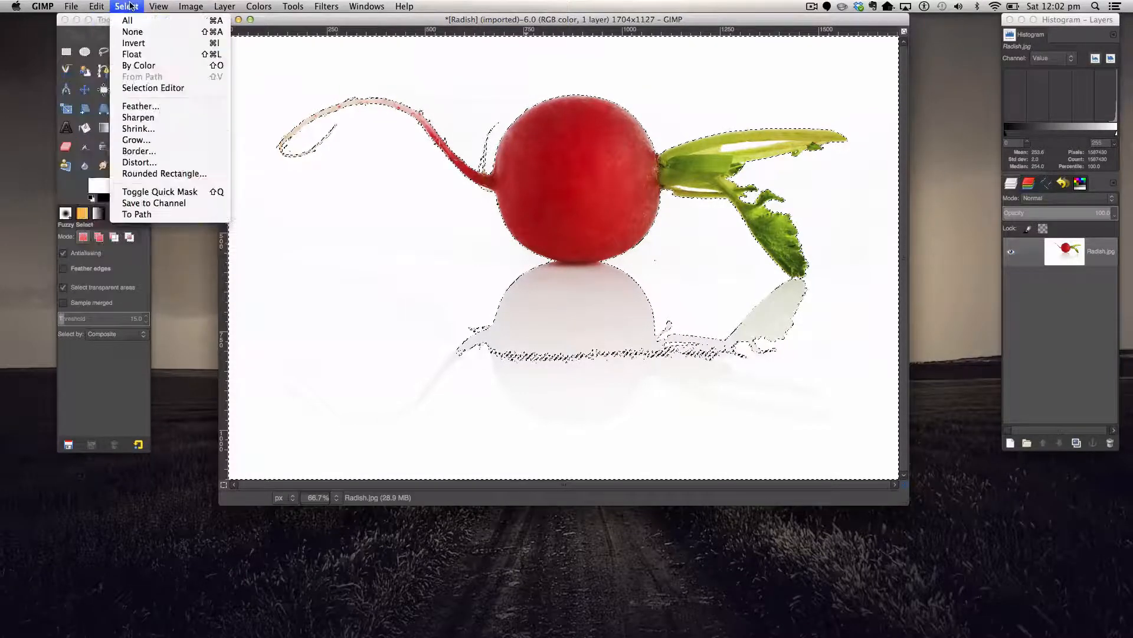
click(138, 127)
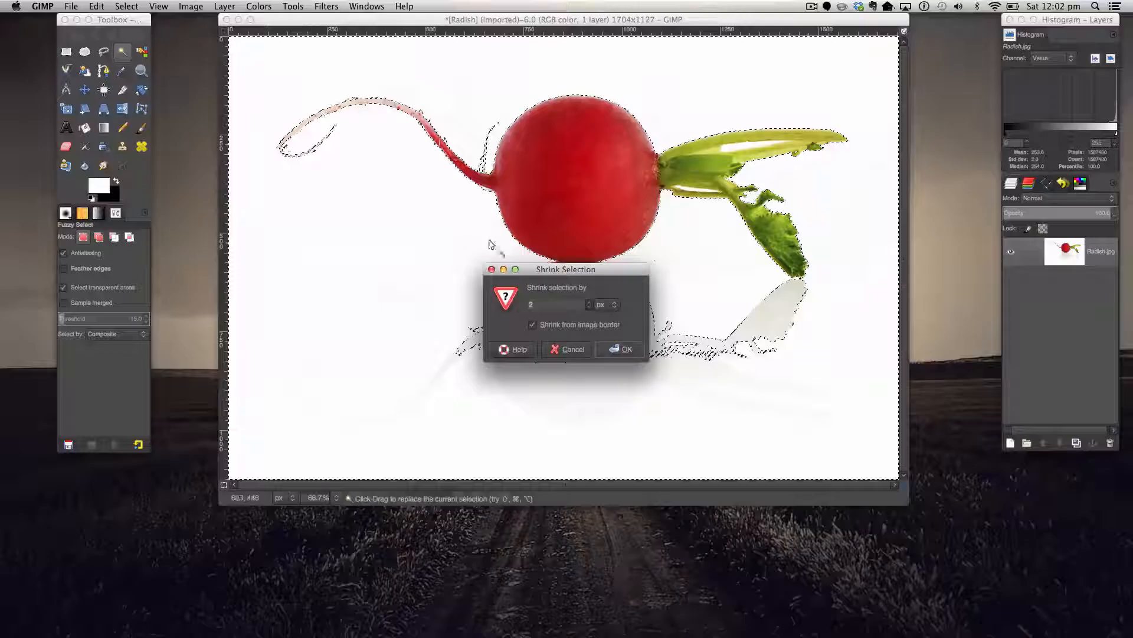
click(622, 350)
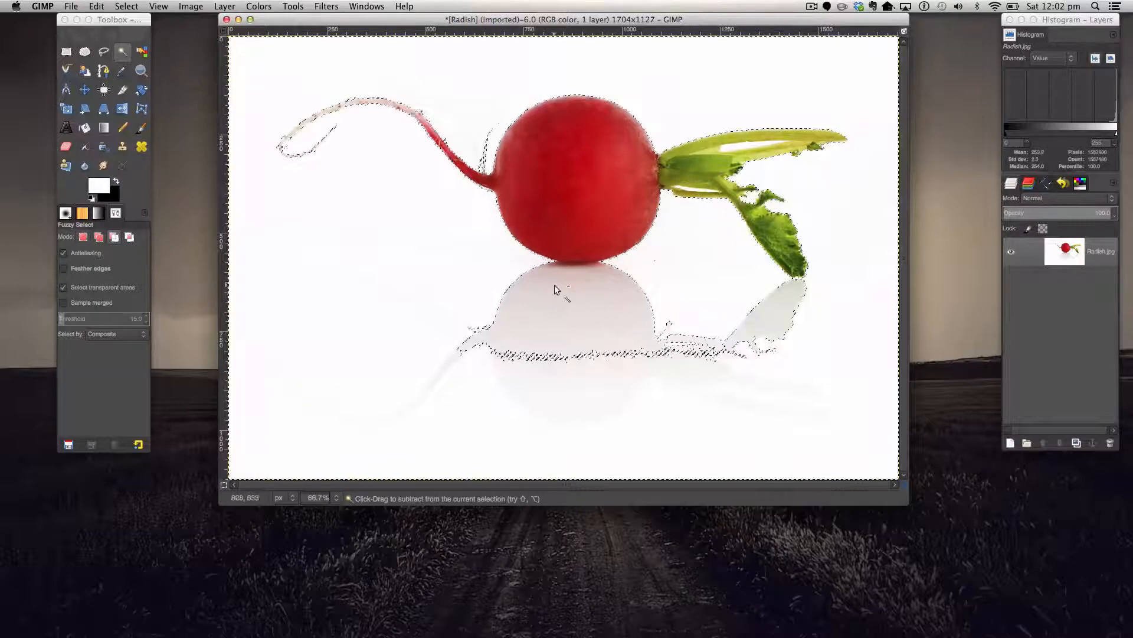
Shrink the selection by 2 px with Shrink from image border enabled.
click(126, 7)
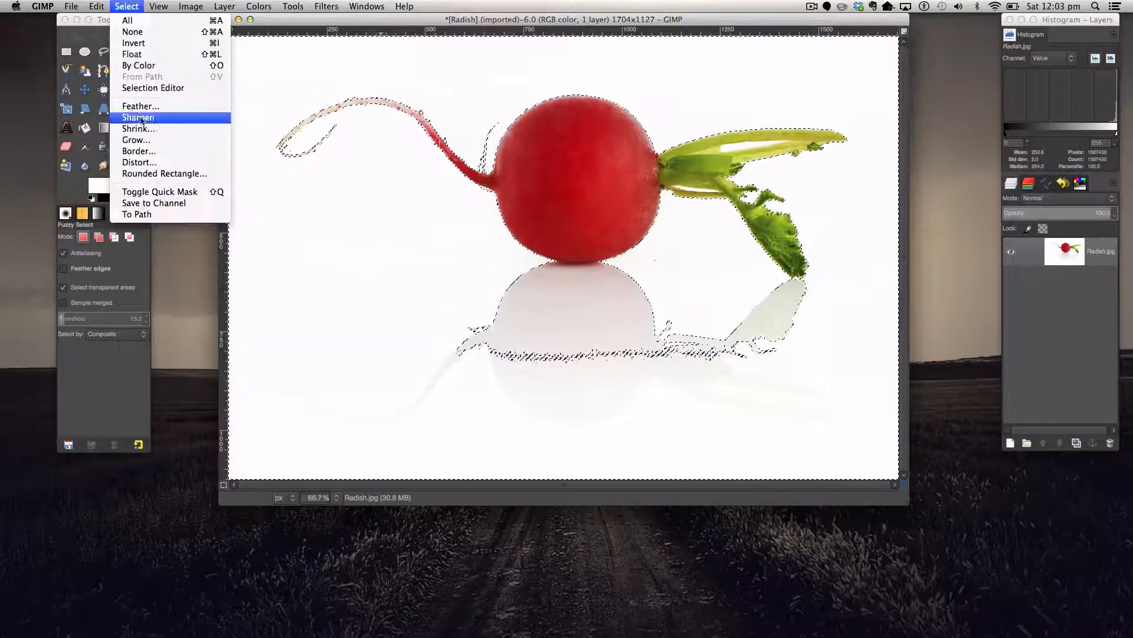
click(139, 129)
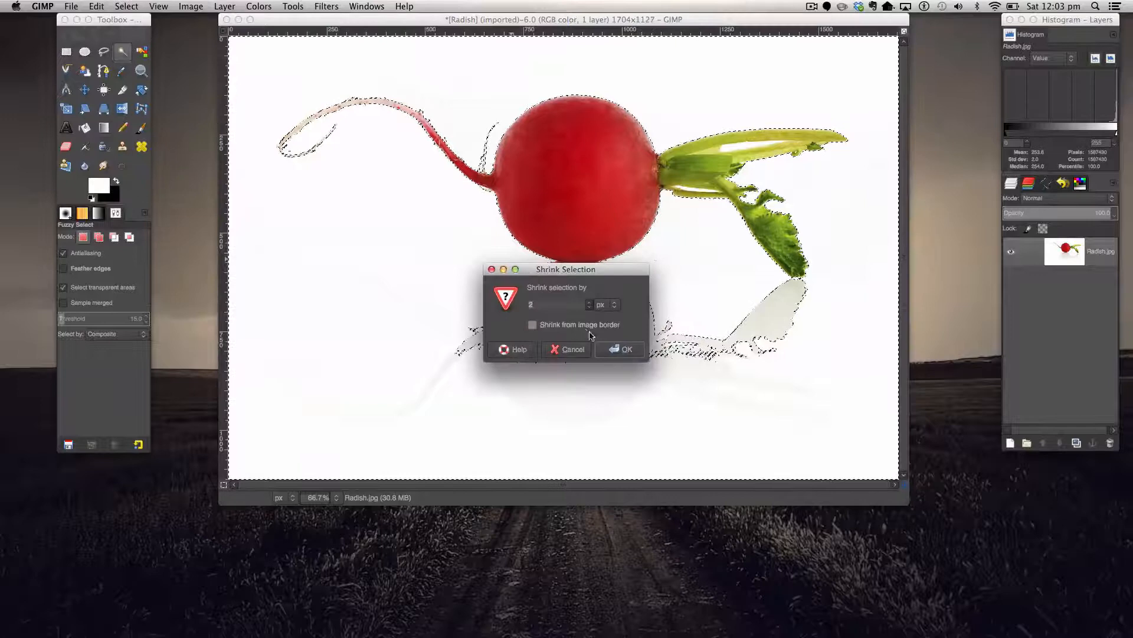
click(532, 323)
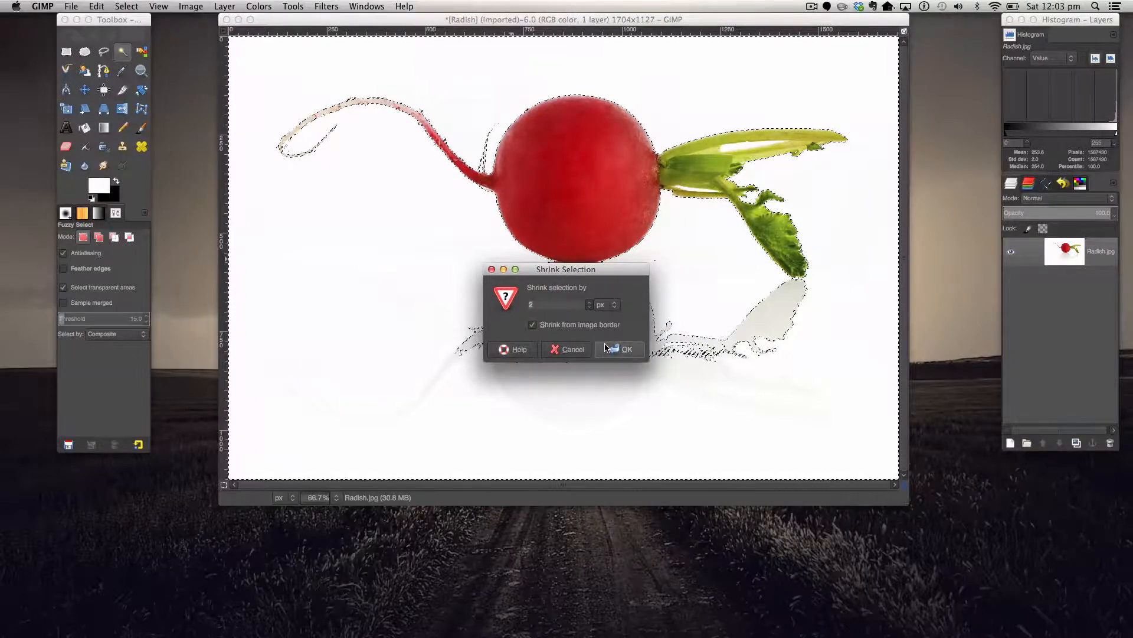
click(620, 349)
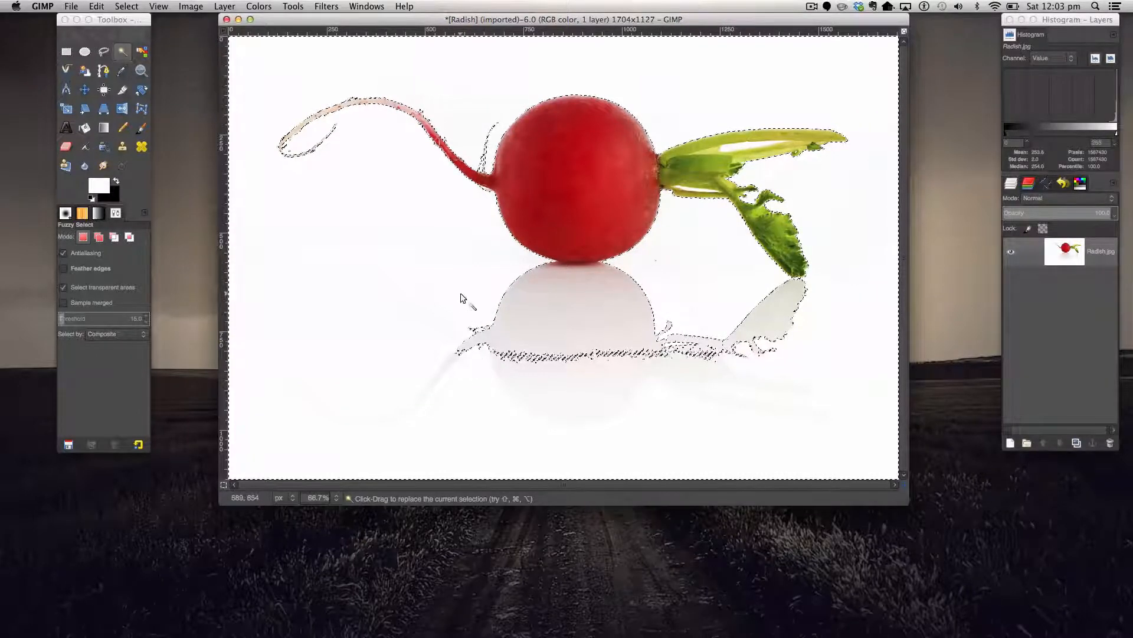
Cut the selected white background to transparency.
key(cmd+x)
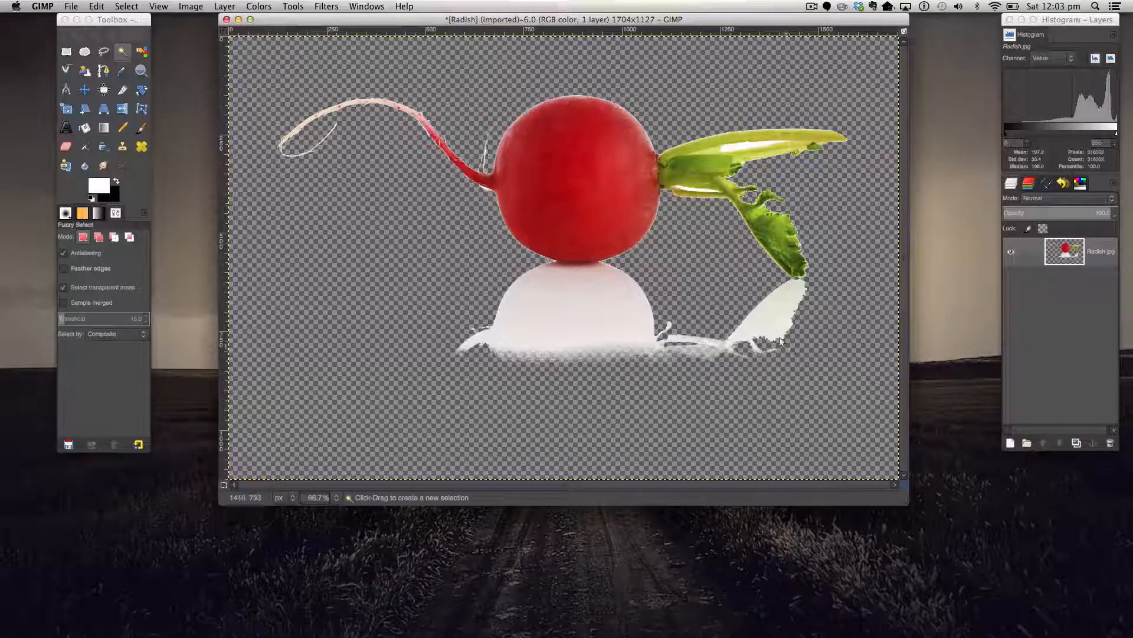
mouse_move(528, 317)
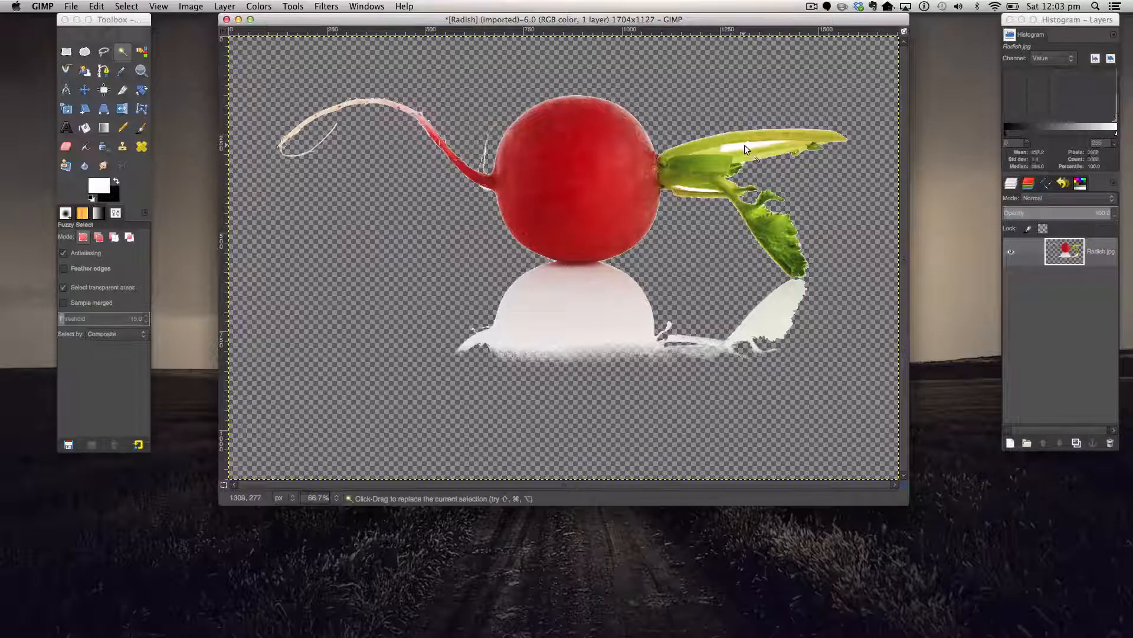
Select the reflection beneath the radish and cut most of it away.
click(737, 150)
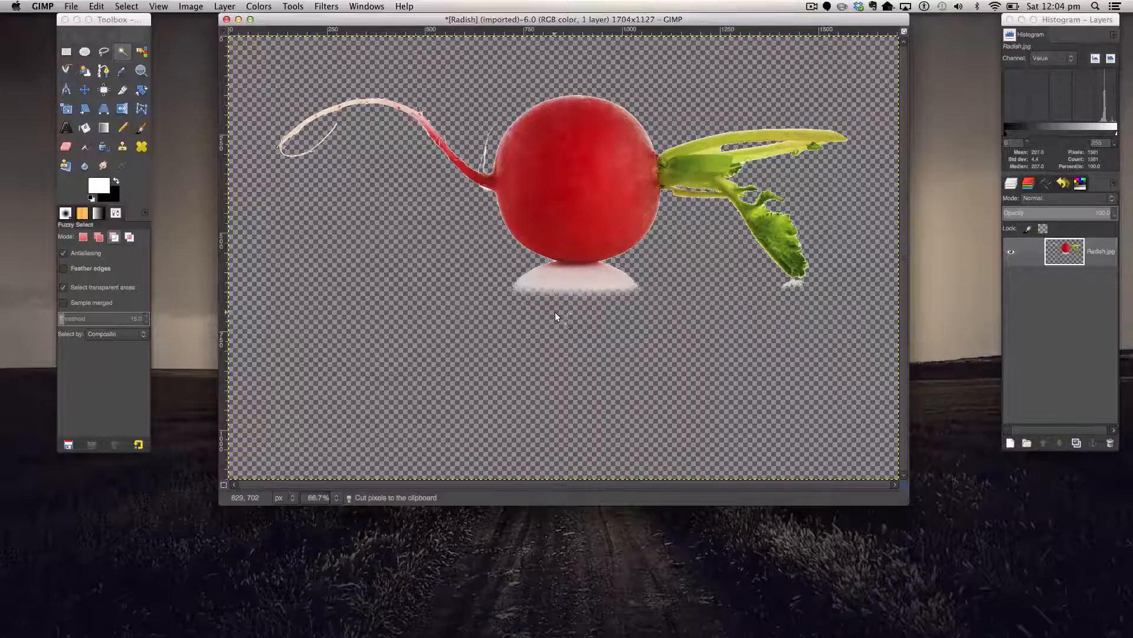
click(557, 295)
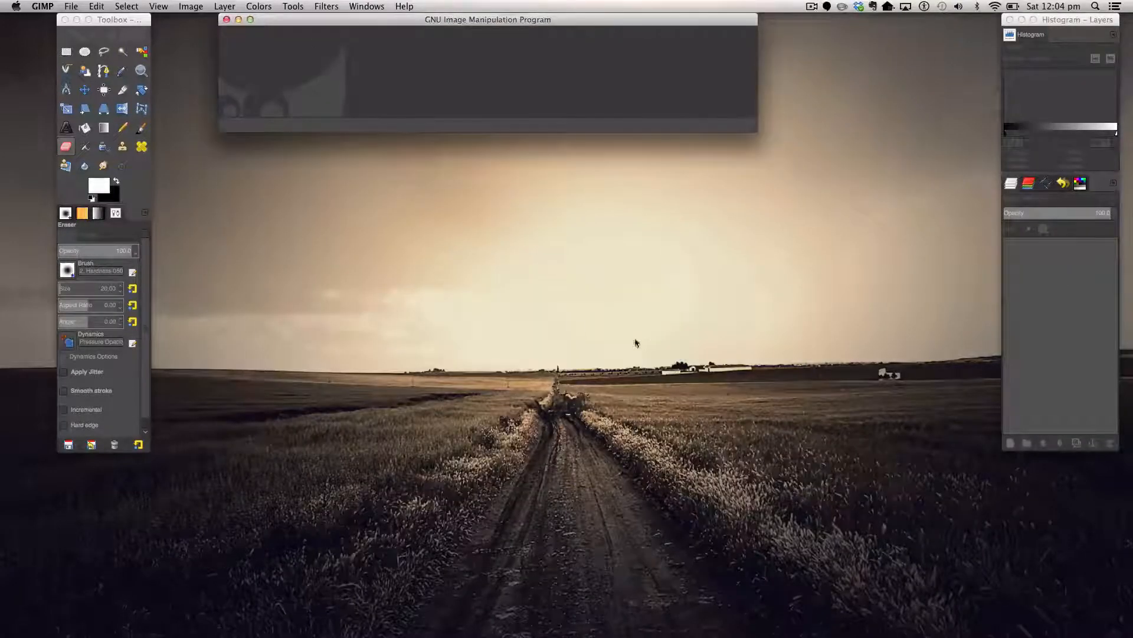
mouse_move(143, 127)
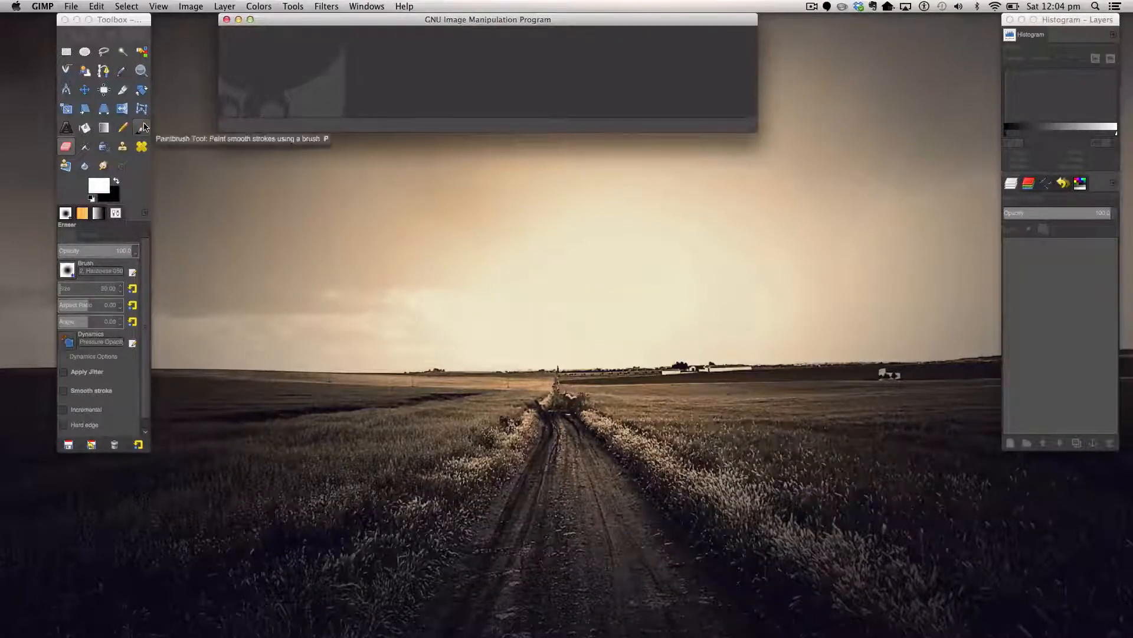
Open Tesla Model S.jpg via the Open Image dialog.
click(71, 7)
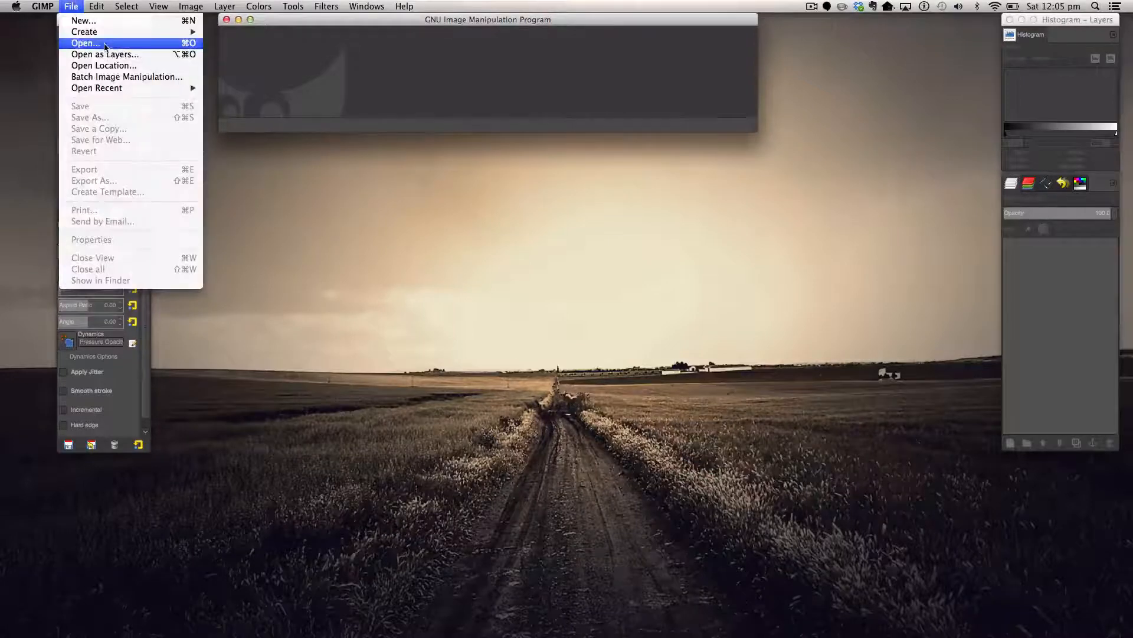
click(85, 42)
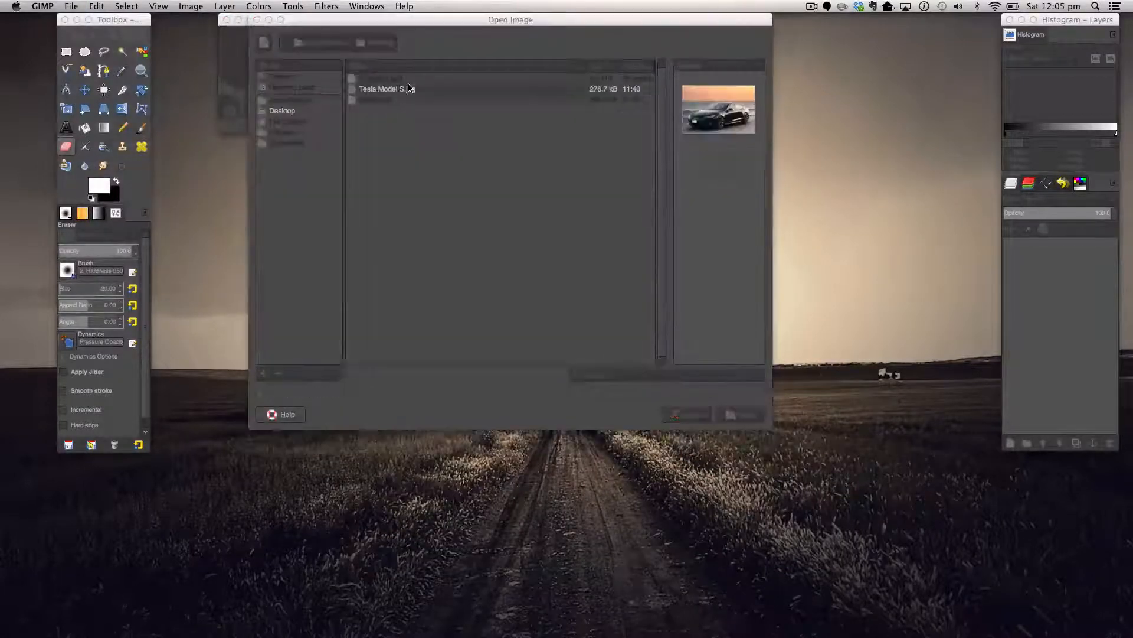
double_click(383, 88)
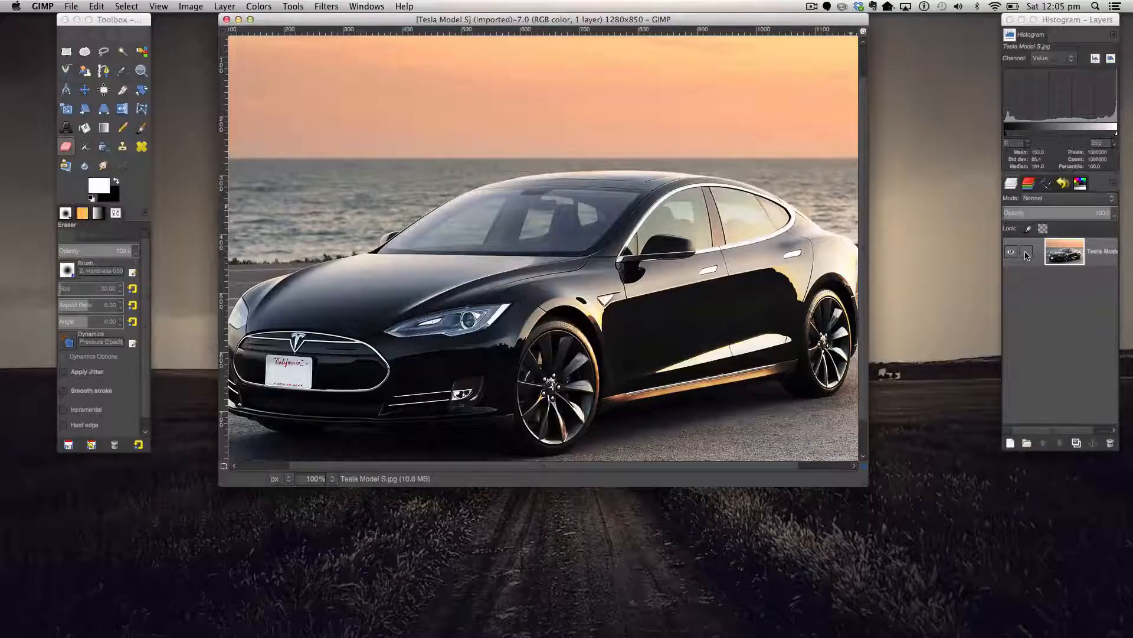
Add an alpha channel to the Tesla Model S layer.
right_click(1063, 251)
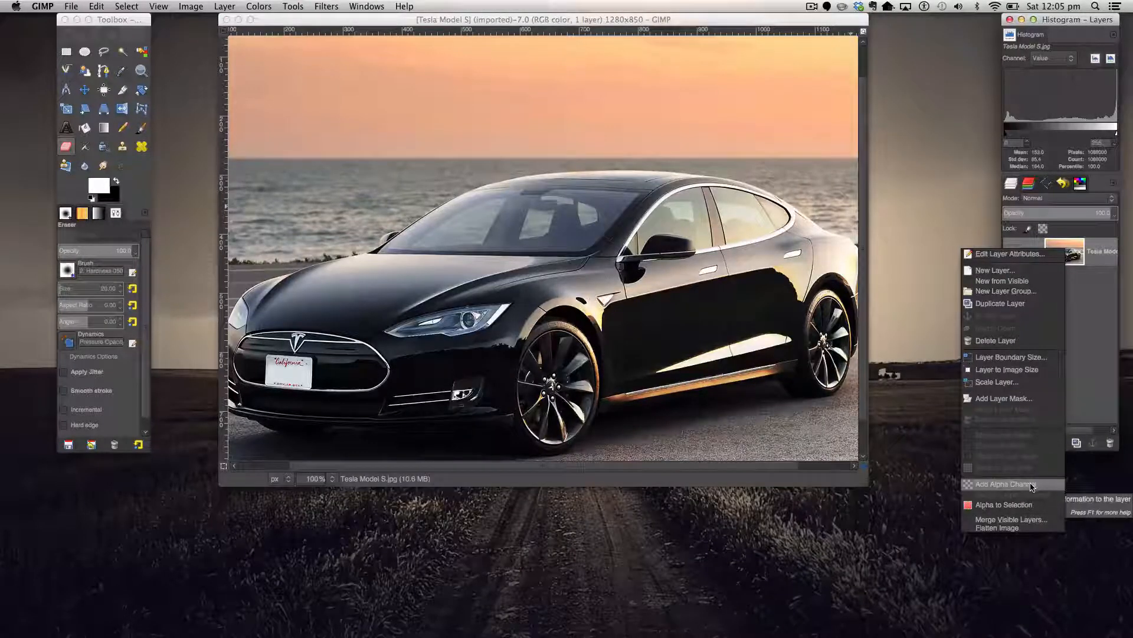
click(1004, 484)
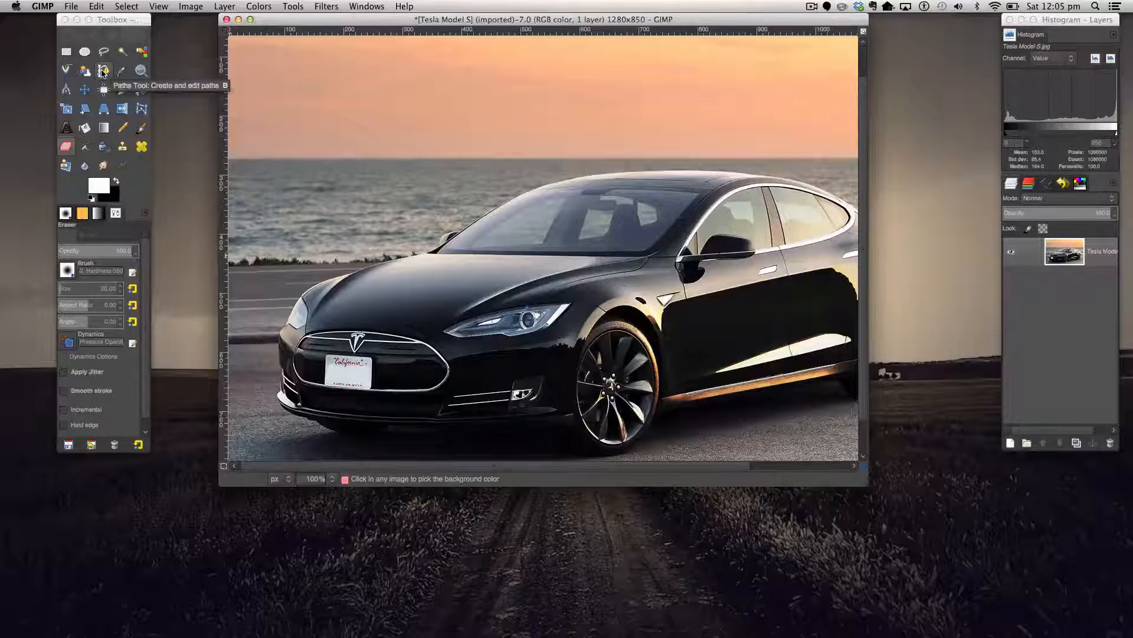
Switch to the Paths tool and zoom the view to 200% on the hood edge.
click(104, 70)
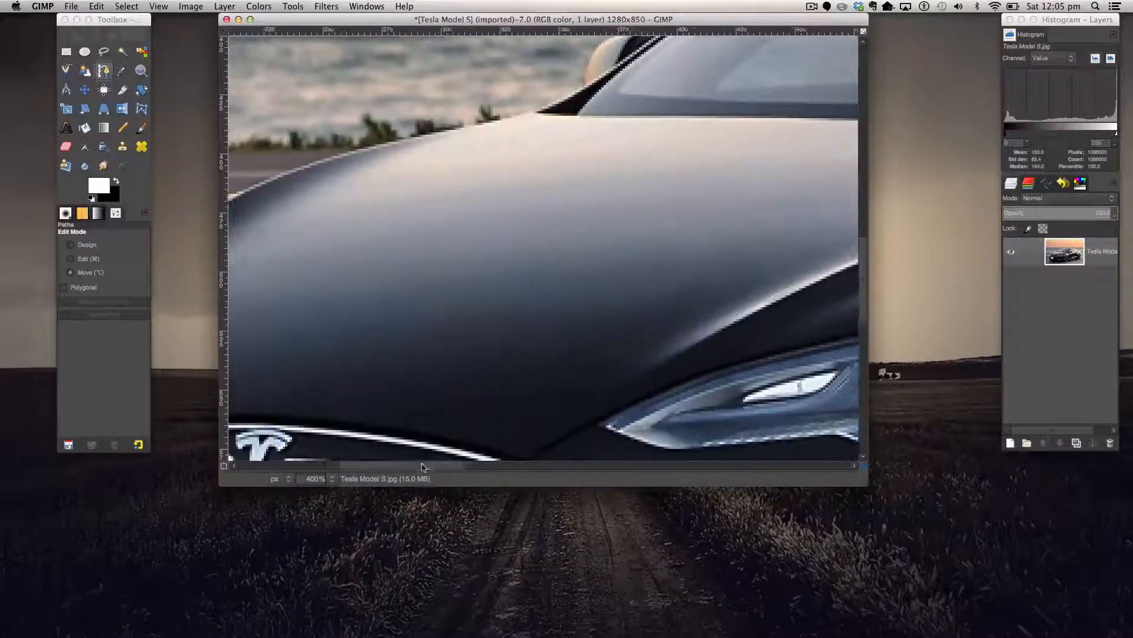
click(333, 478)
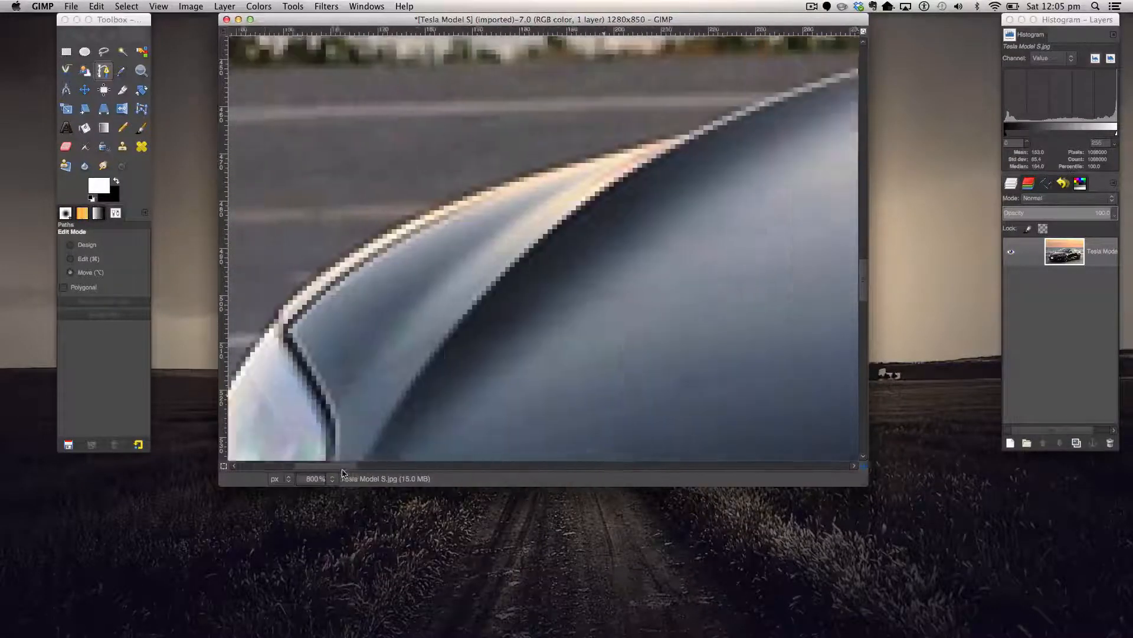
click(316, 478)
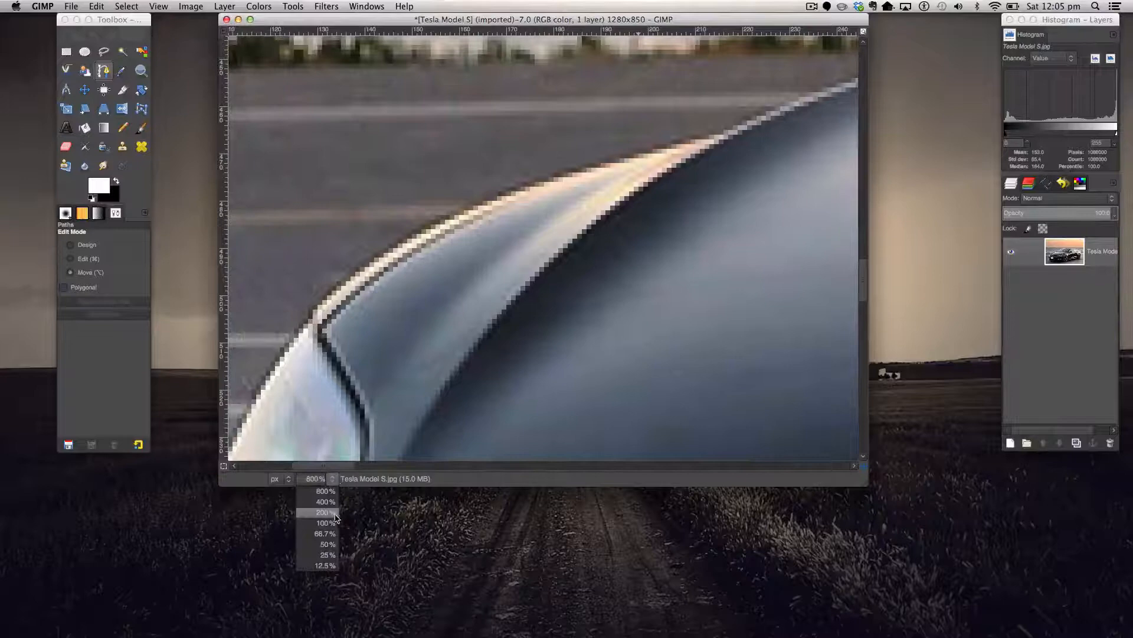
click(324, 511)
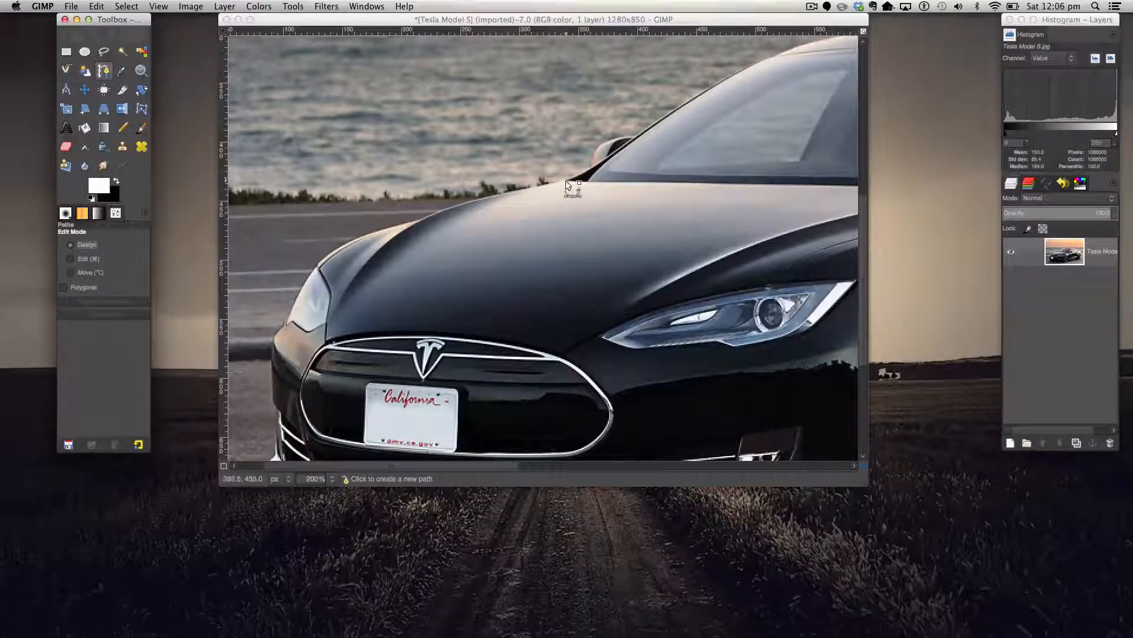
Place the first path anchor on the car's hood edge.
click(565, 182)
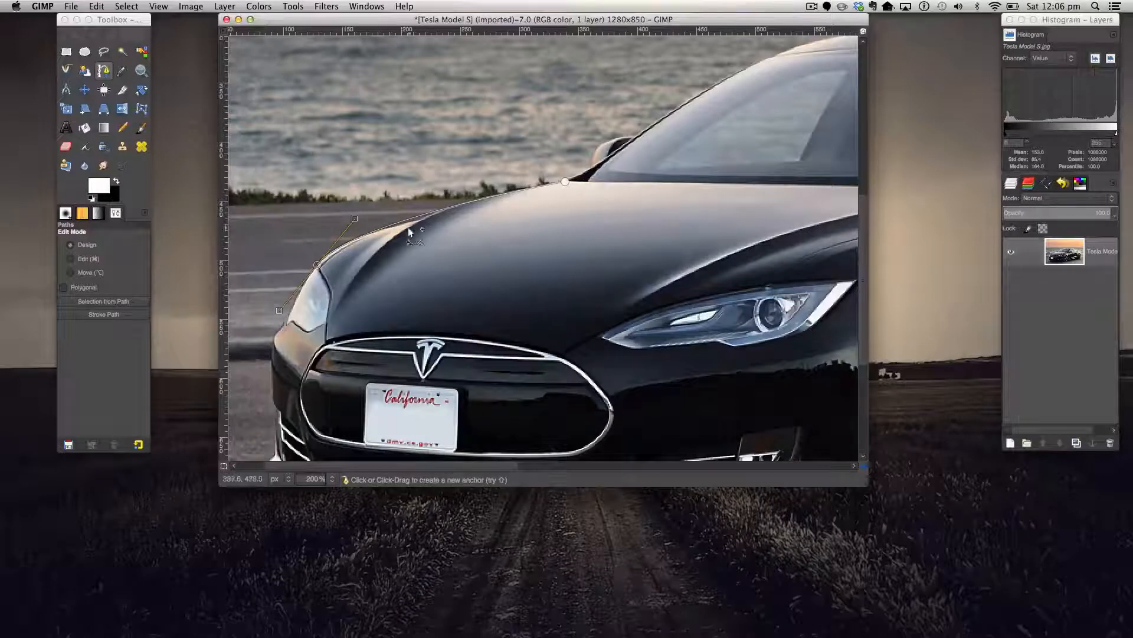
mouse_move(424, 284)
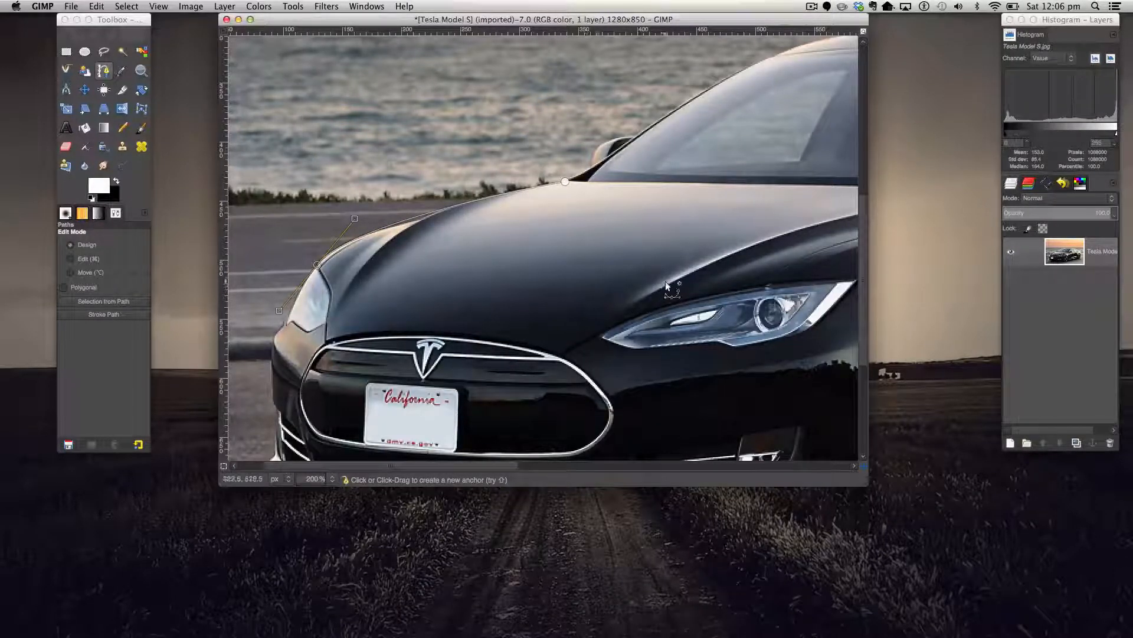
mouse_move(672, 283)
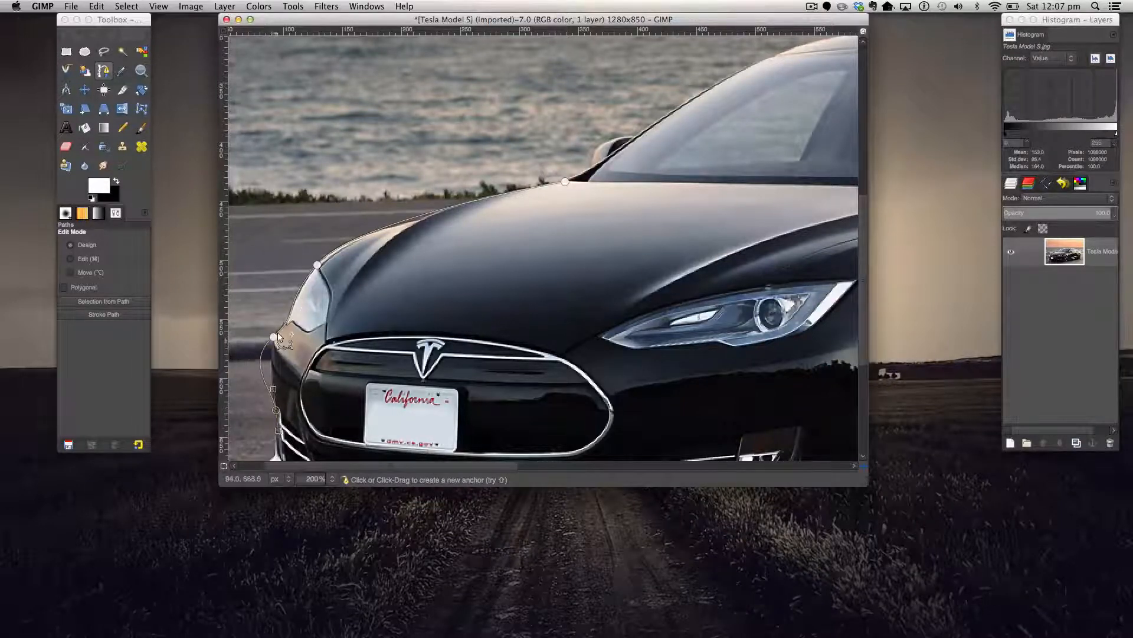
Add a path anchor along the front bumper to continue the car outline.
scroll(down, 3)
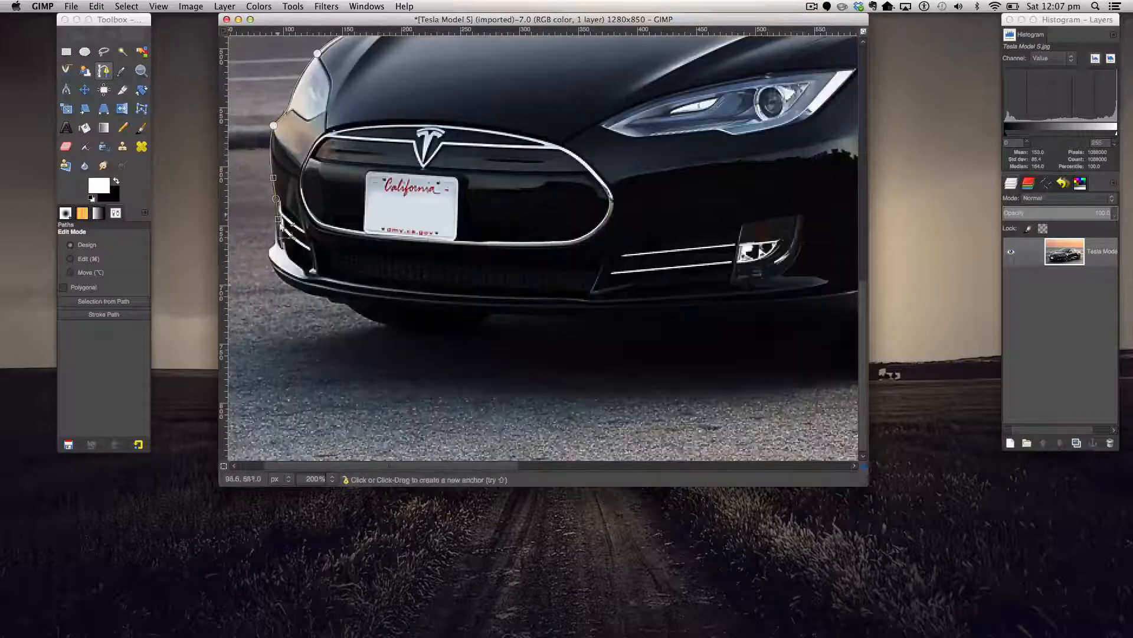
click(416, 333)
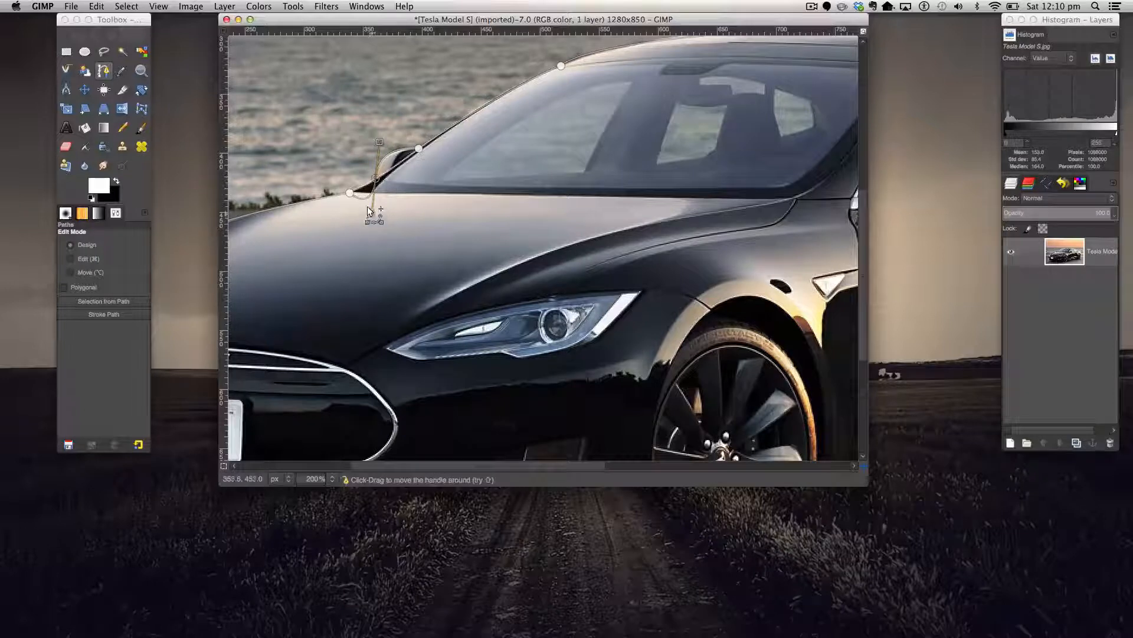
Reshape the path curve near the side mirror to close the outline around the car.
drag(374, 217, 368, 195)
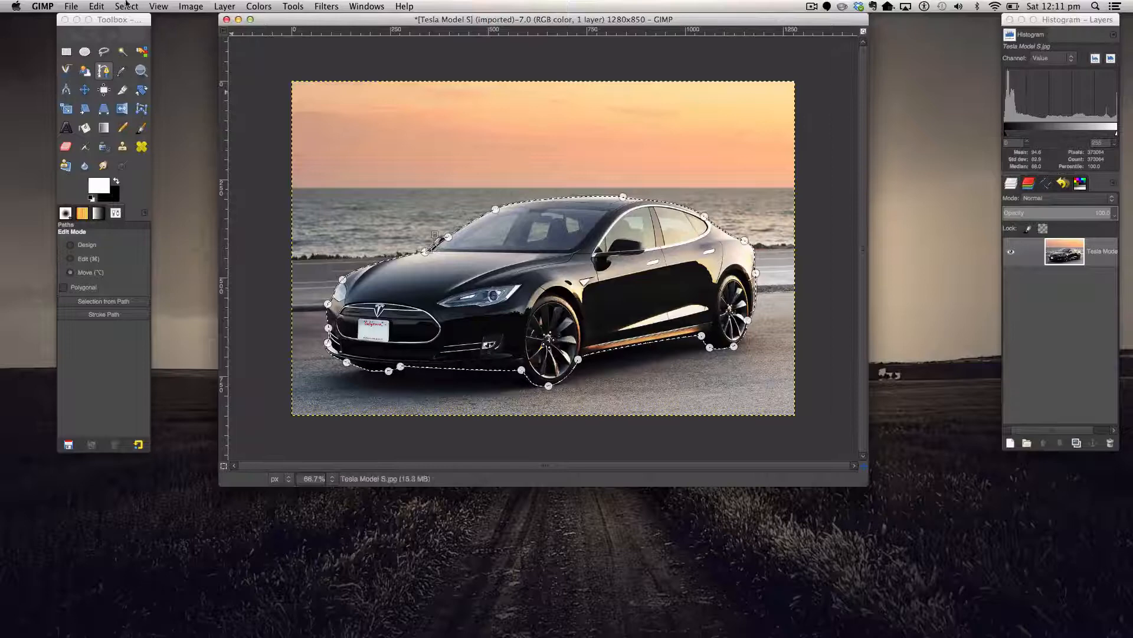
Invert the selection and cut away the background, leaving the Tesla on transparency.
click(126, 6)
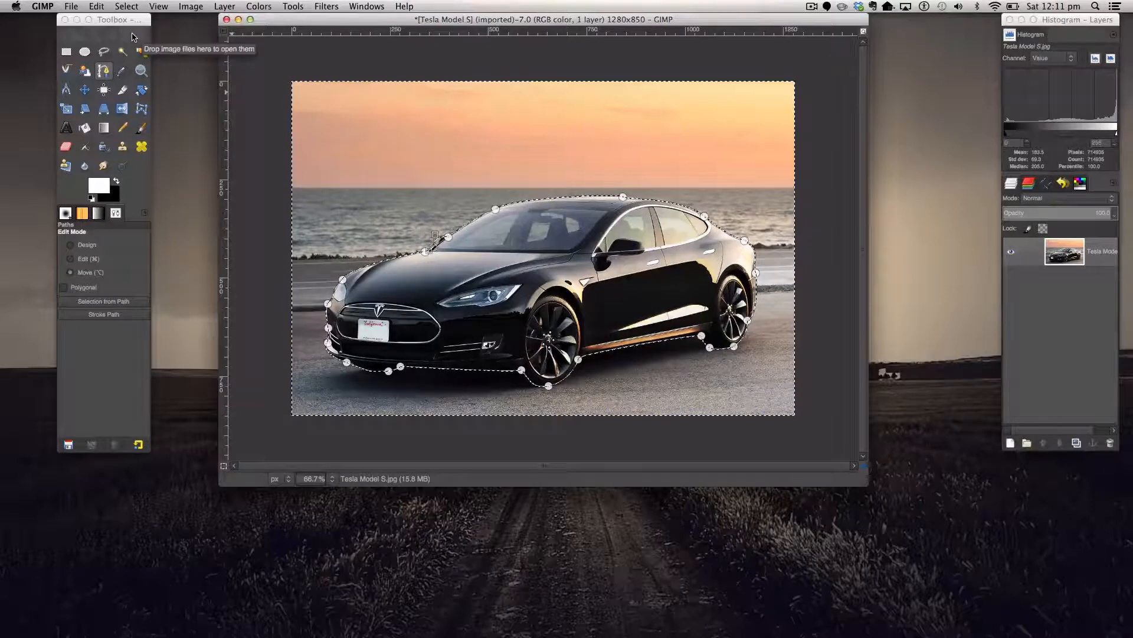
key(cmd+x)
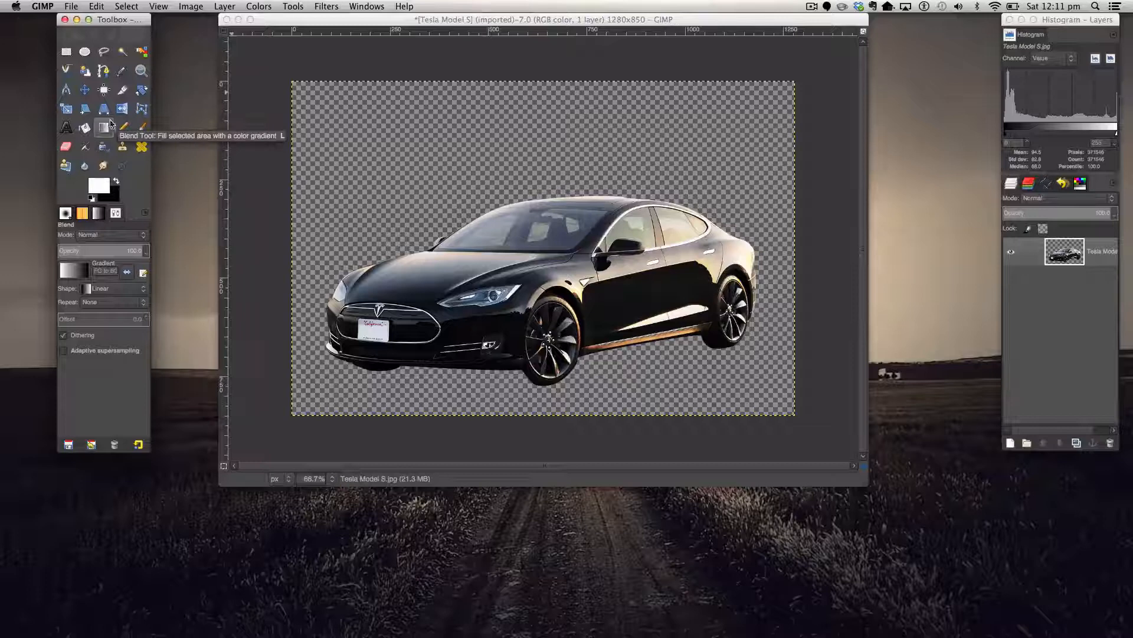
mouse_move(495, 256)
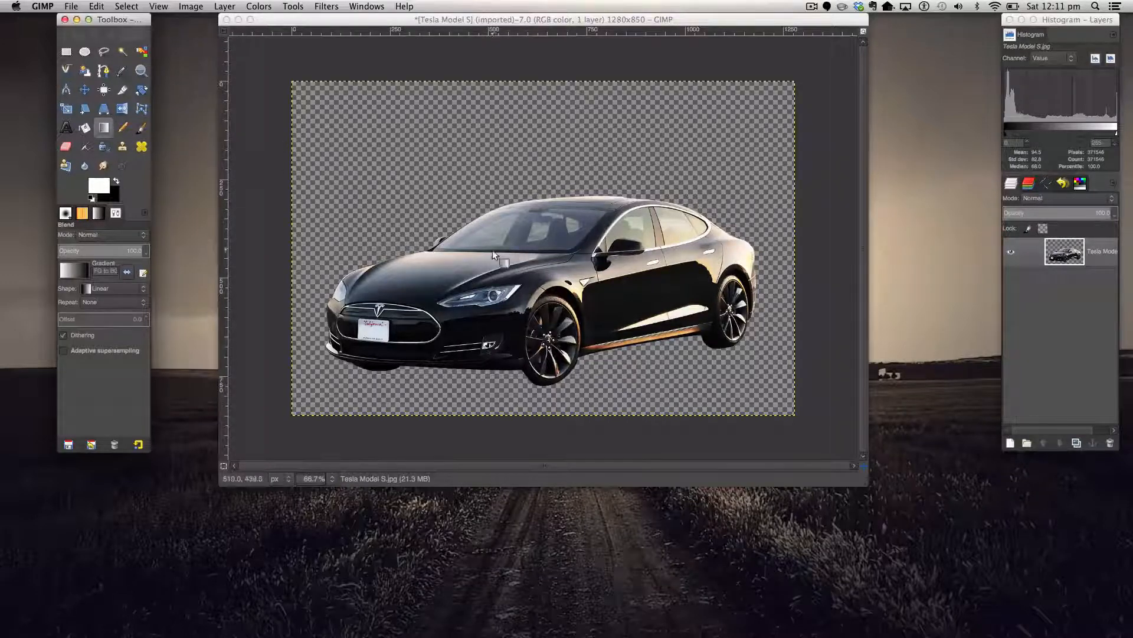